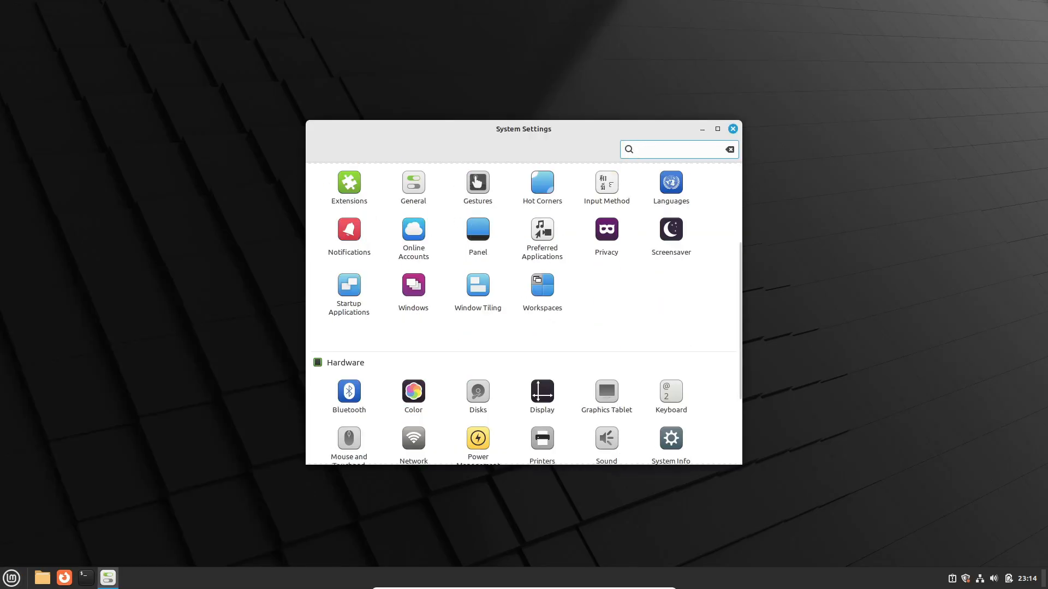
- View the hardware and OS details on the System Info page, then close System Settings
{"action": "left_click", "coordinate": [670, 440]}
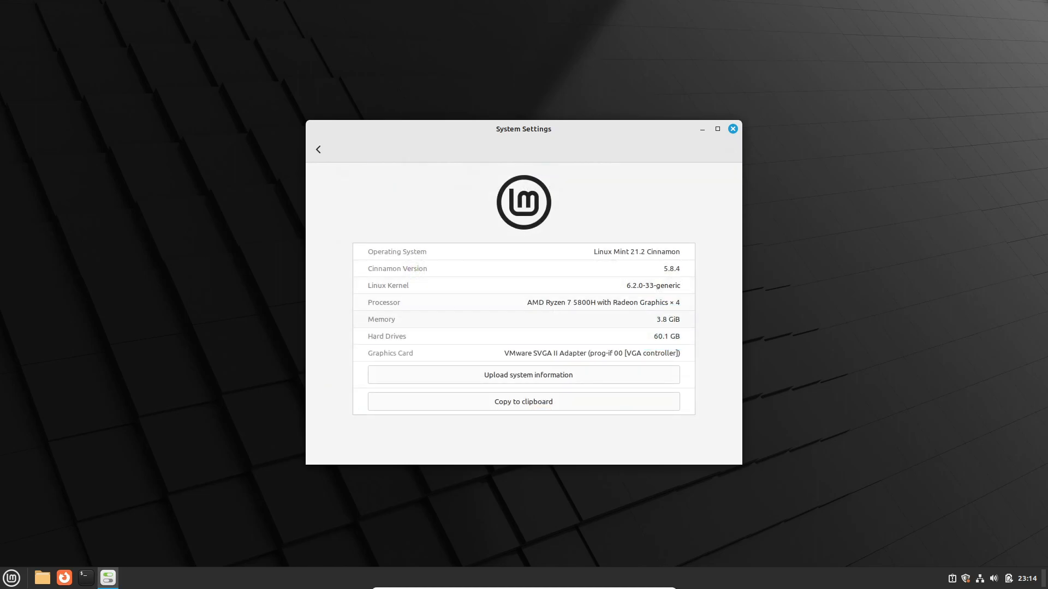
{"action": "left_click", "coordinate": [732, 128]}
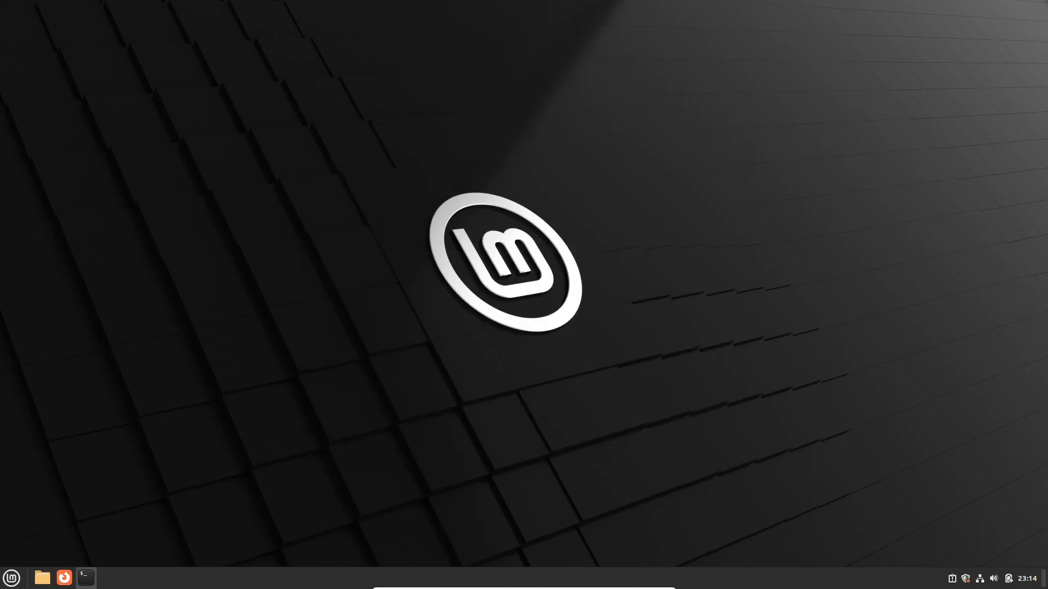
- Run neofetch in a Terminal to print the Mint 21.2 summary, then close the terminal
{"action": "left_click", "coordinate": [85, 578]}
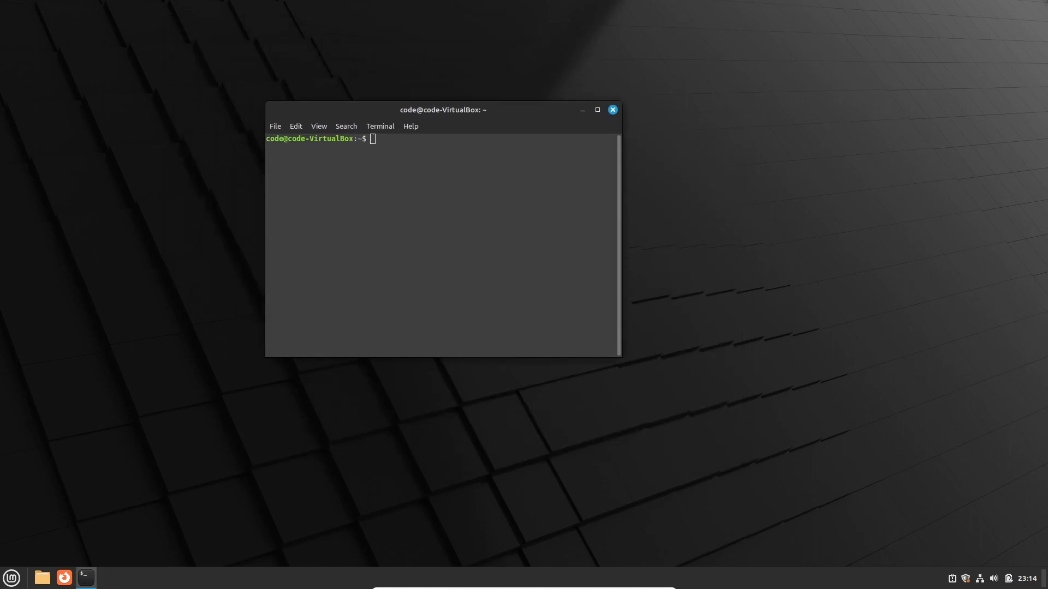
{"action": "type", "text": "neof"}
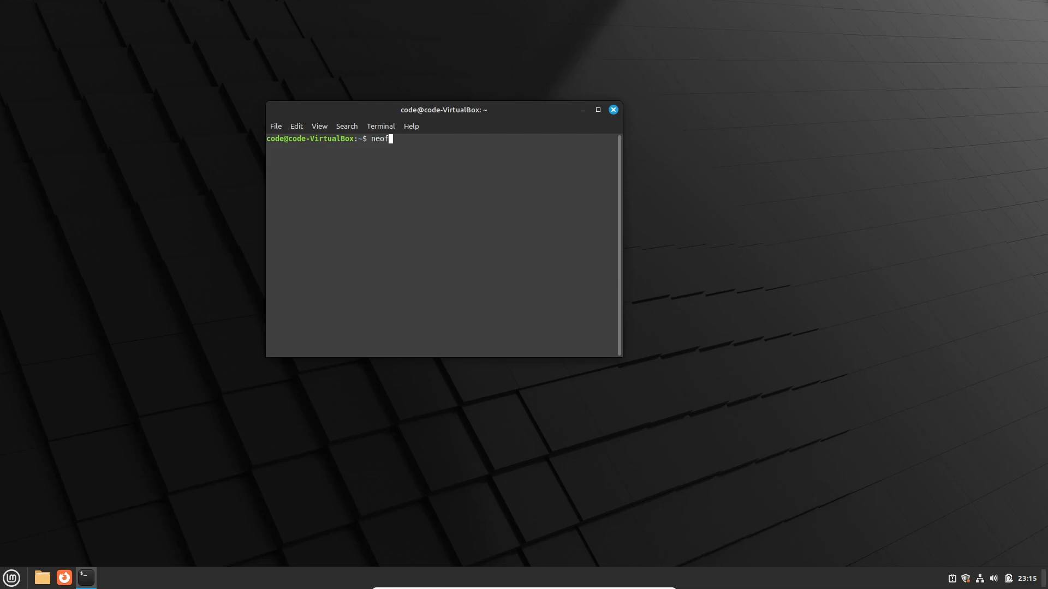
{"action": "key", "text": "Return"}
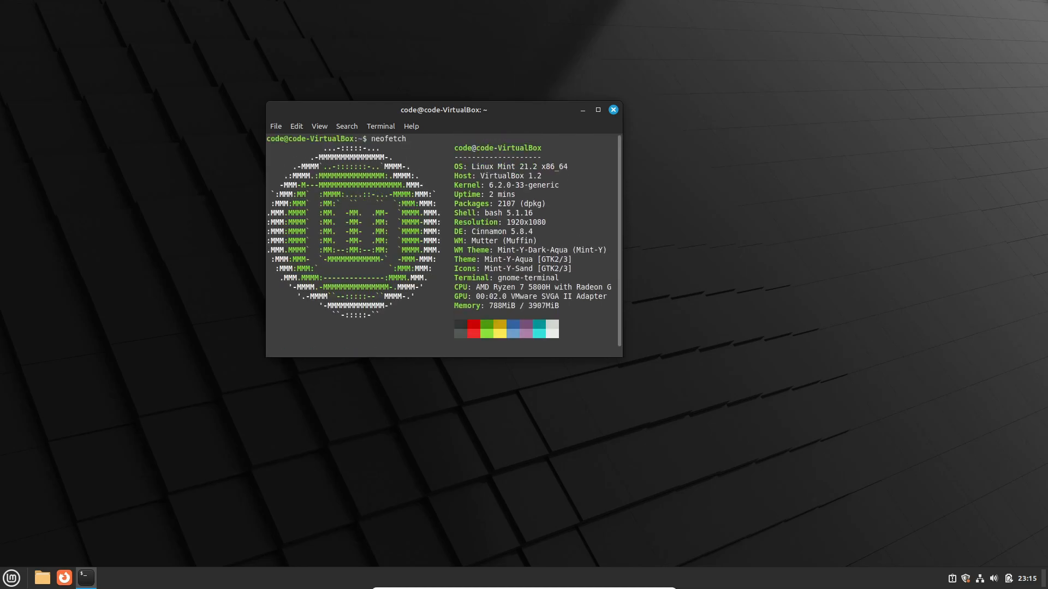
{"action": "double_click", "coordinate": [521, 185]}
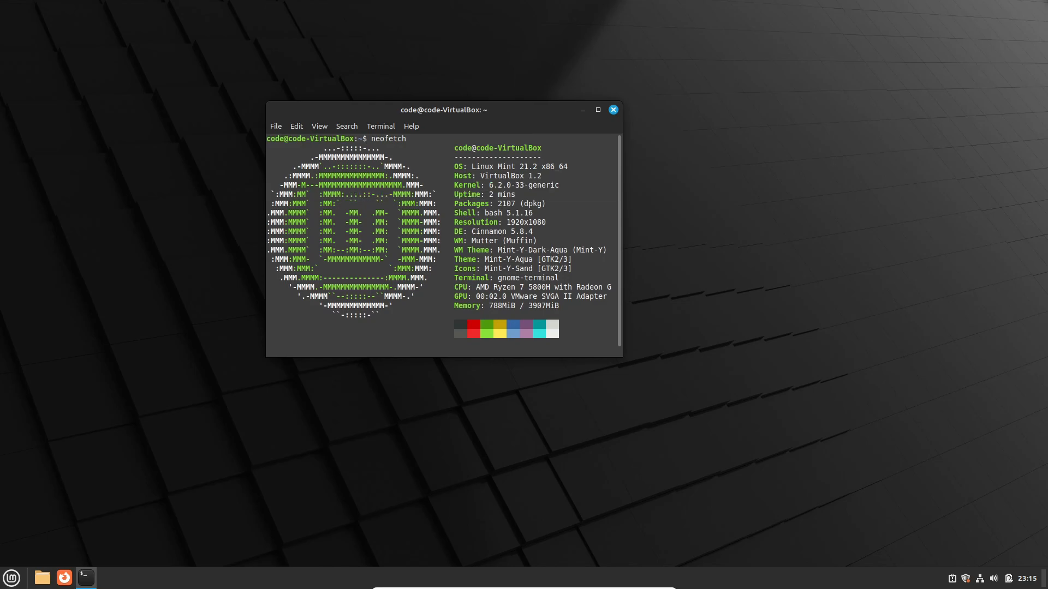
{"action": "left_click", "coordinate": [11, 577]}
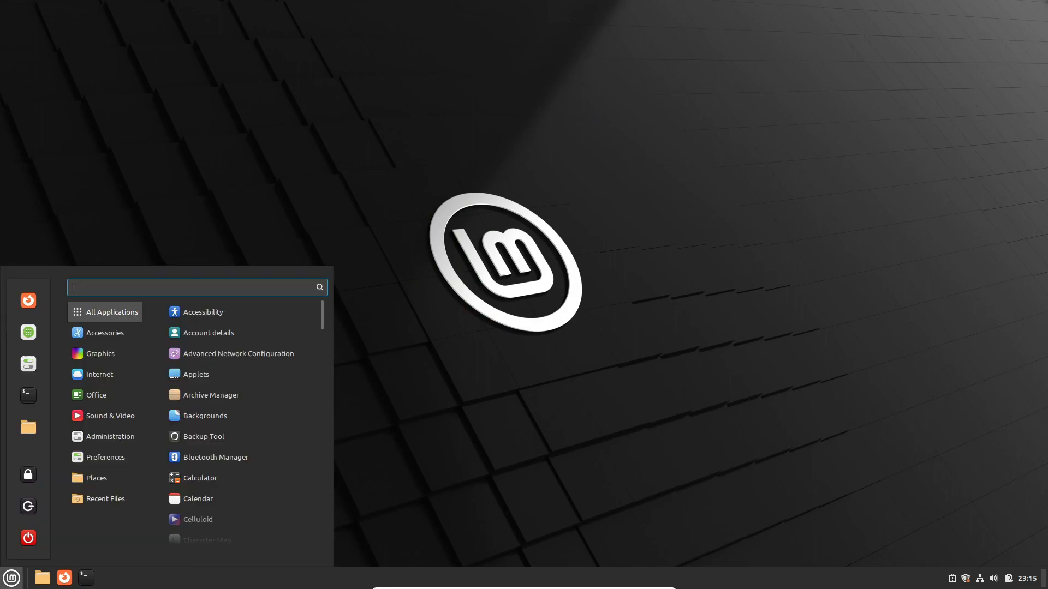
- Browse the Places, All Applications and Administration categories in the applications menu
{"action": "left_click", "coordinate": [96, 477]}
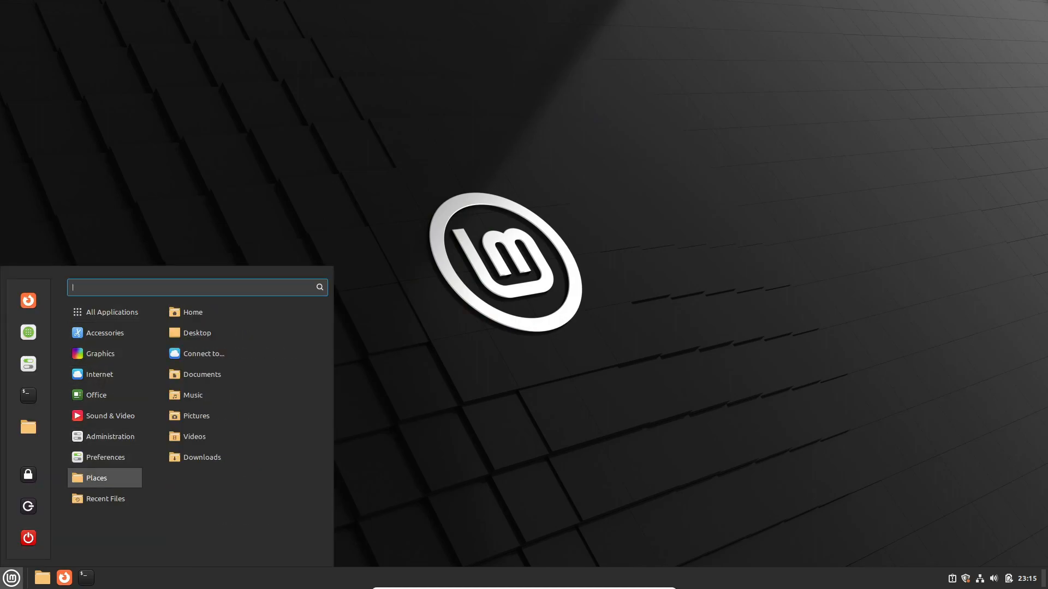
{"action": "left_click", "coordinate": [110, 312]}
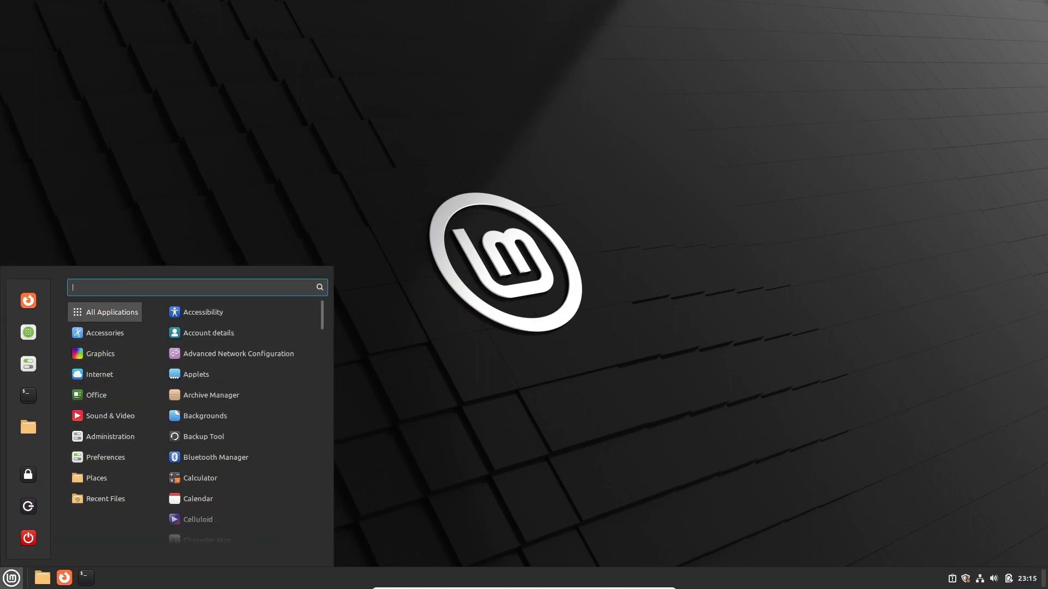
{"action": "left_click", "coordinate": [110, 437]}
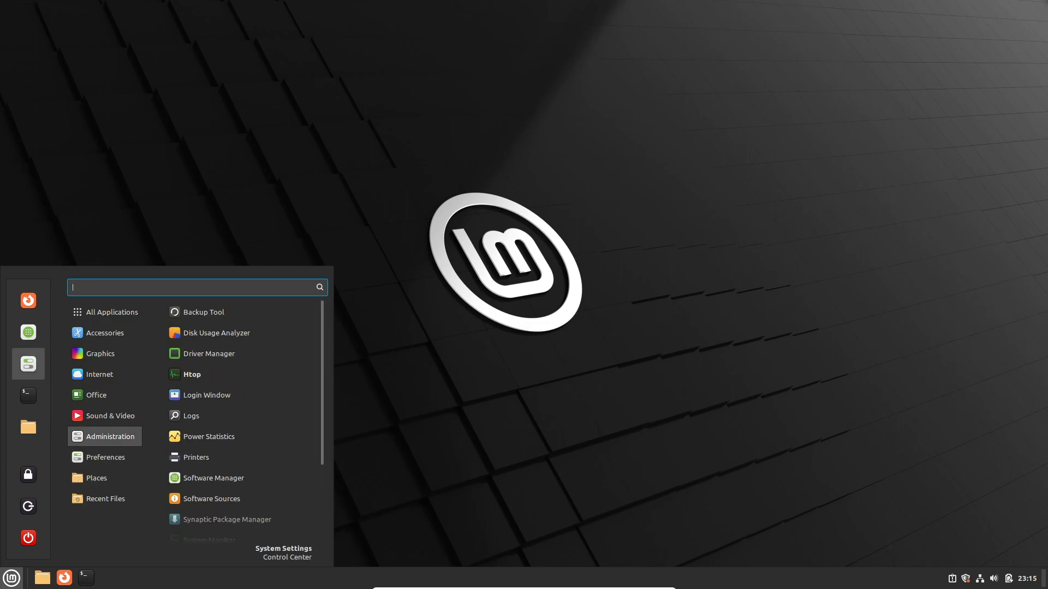
- Launch System Settings, scroll its modules, visit Themes, then close the window
{"action": "left_click", "coordinate": [283, 548]}
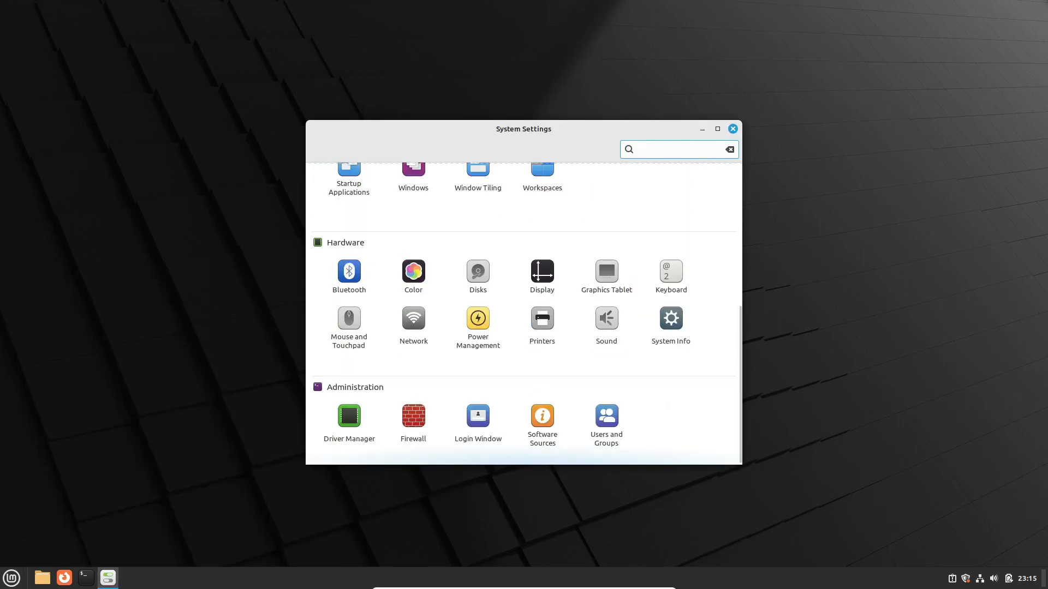
{"action": "scroll", "scroll_direction": "up", "scroll_amount": 3}
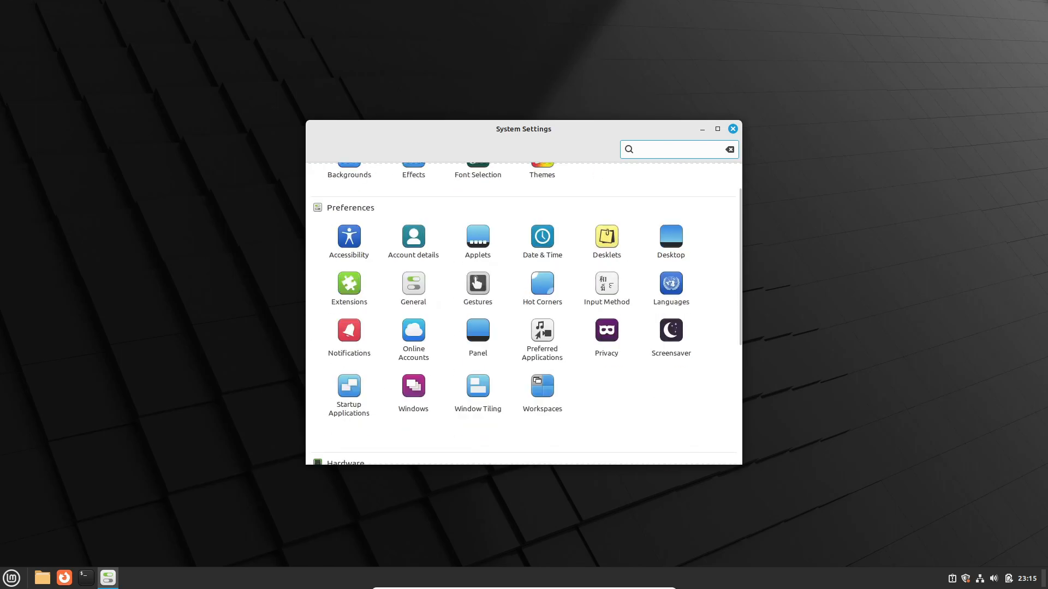
{"action": "scroll", "scroll_direction": "up", "scroll_amount": 3}
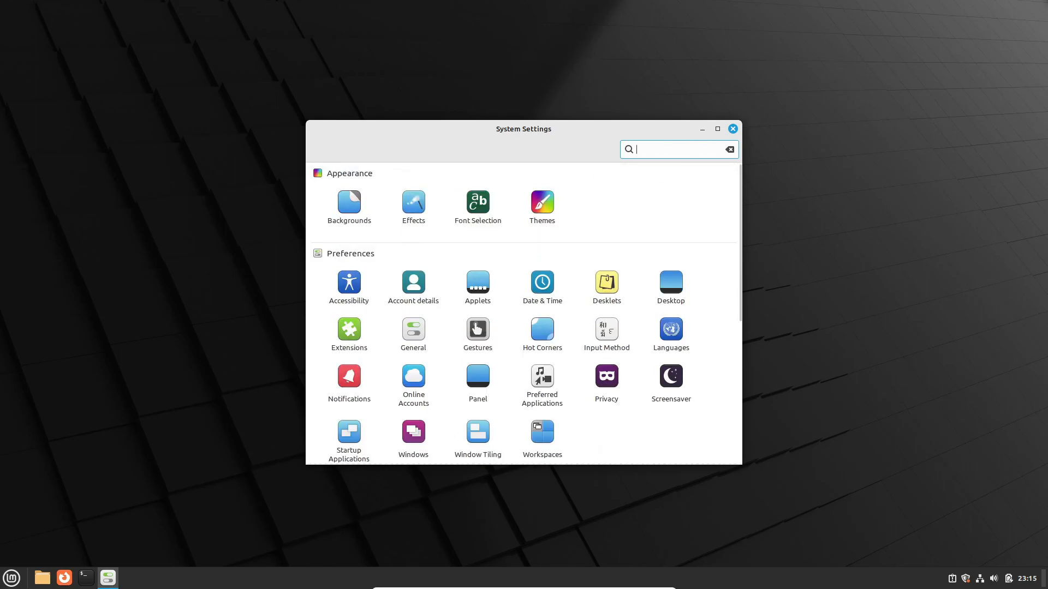
{"action": "left_click", "coordinate": [541, 202]}
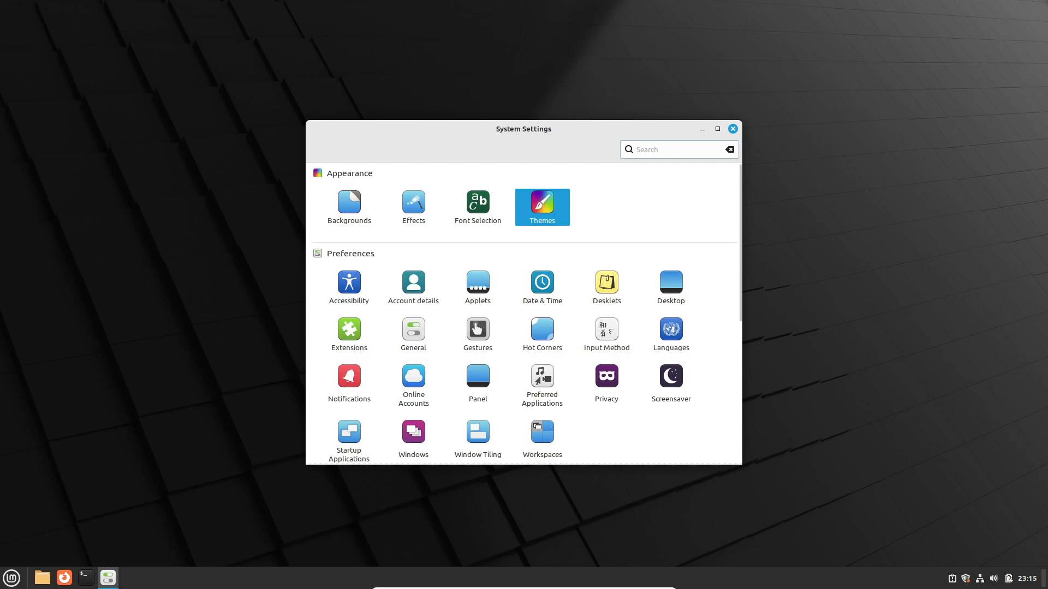
{"action": "left_click", "coordinate": [731, 128]}
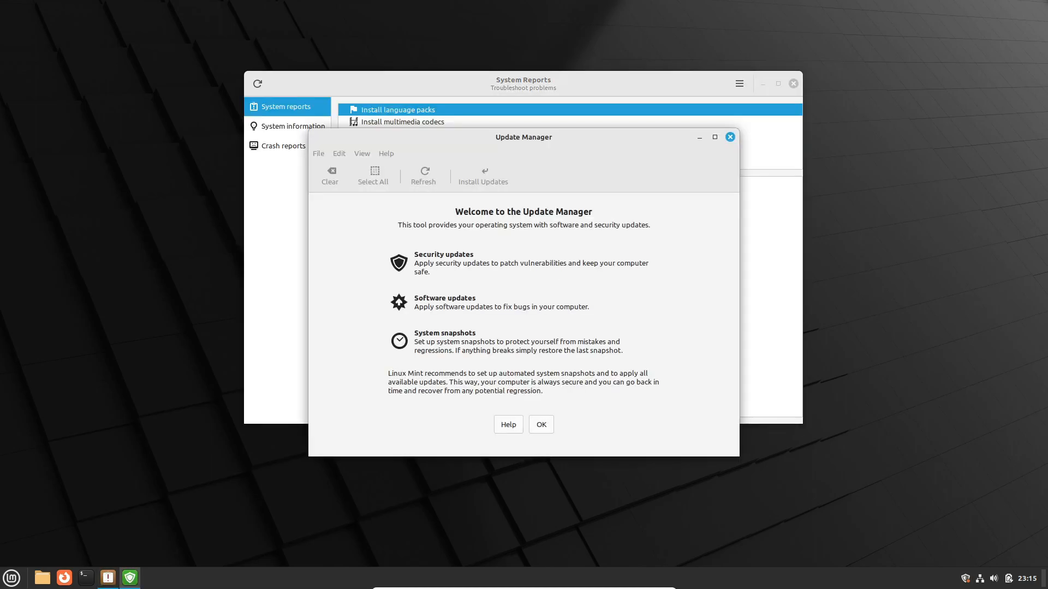
- Dismiss the Update Manager welcome dialog and show Nemo's About dialog (version 5.8.5)
{"action": "left_click", "coordinate": [540, 425]}
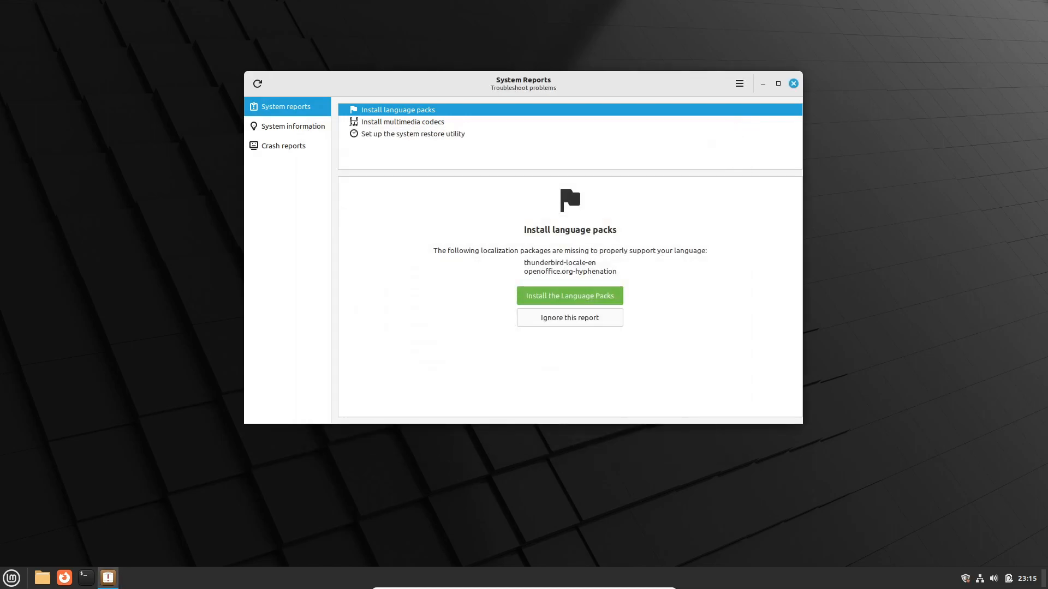
{"action": "left_click", "coordinate": [792, 83]}
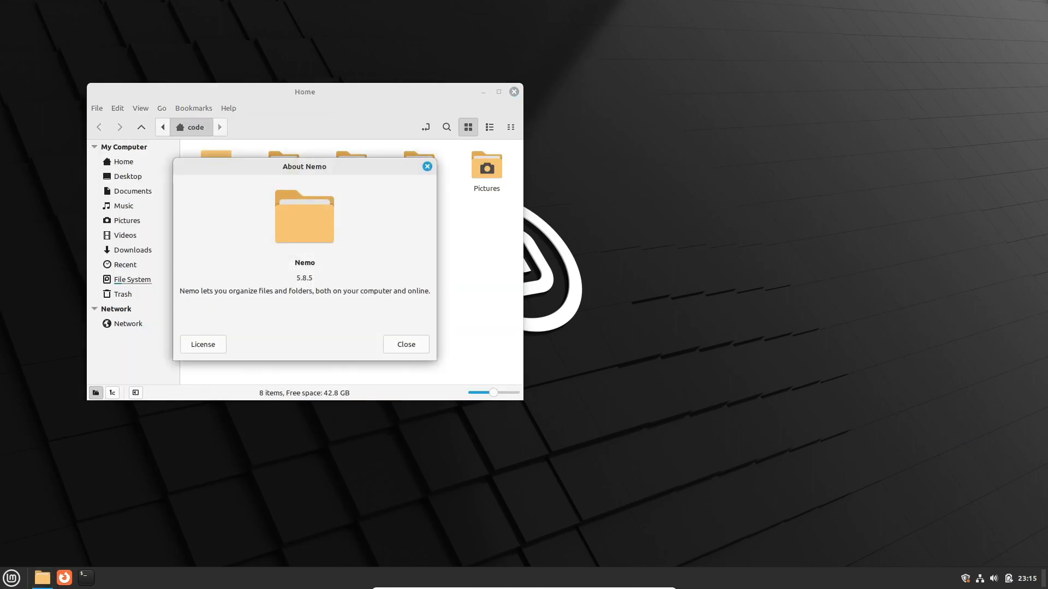
- Browse Accessories in the applications menu, dismiss it, and launch Firefox from the panel
{"action": "left_click", "coordinate": [11, 578]}
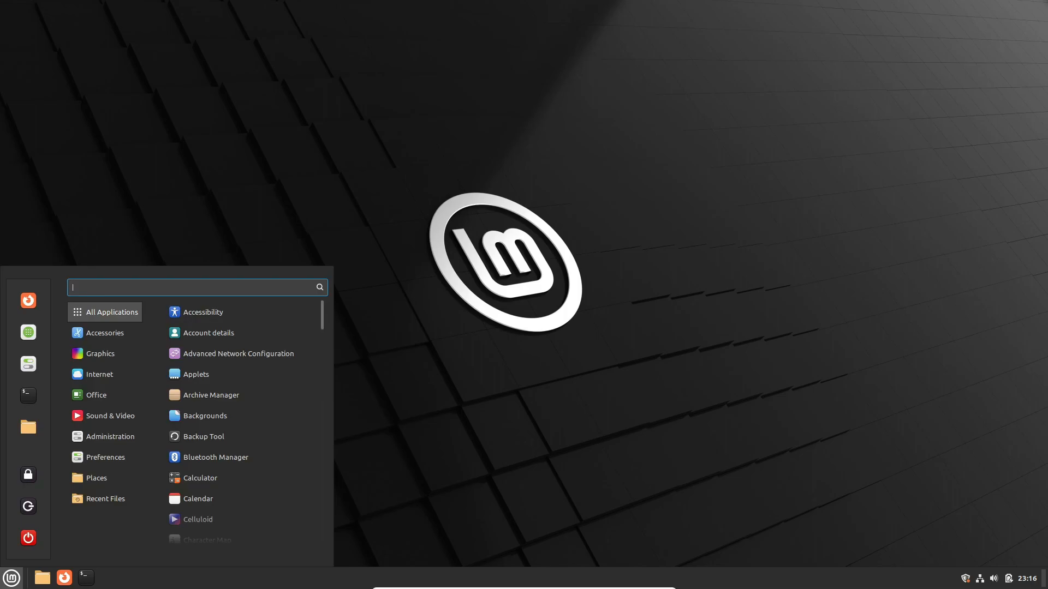
{"action": "left_click", "coordinate": [104, 332]}
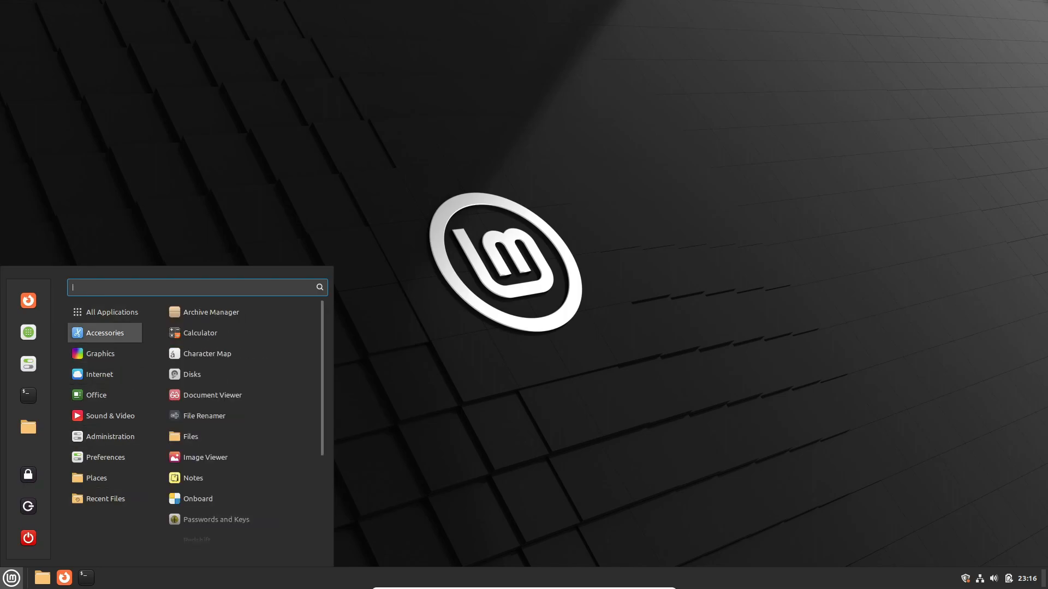
{"action": "left_click", "coordinate": [105, 498]}
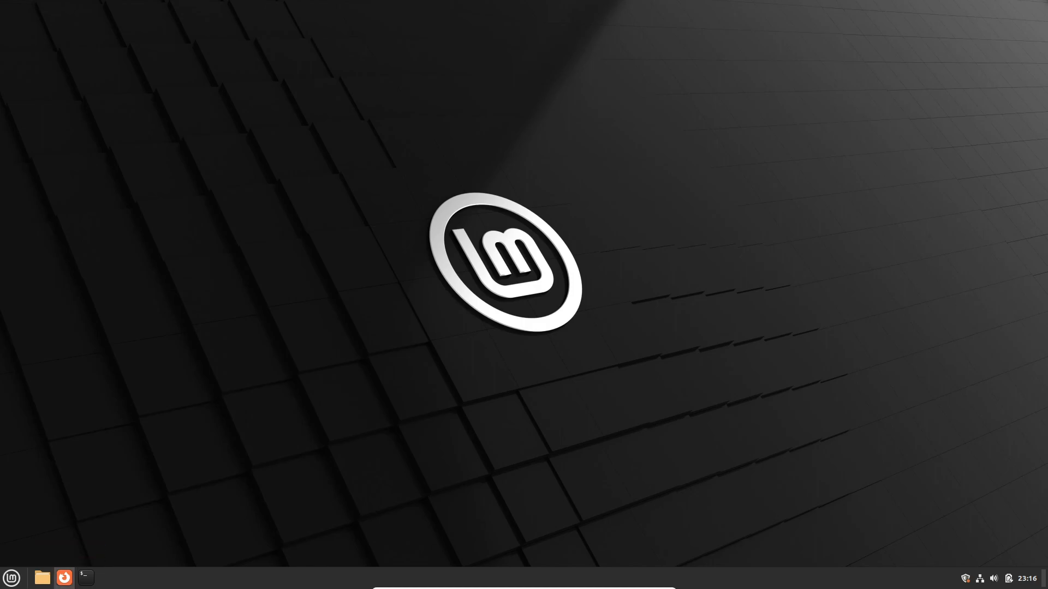
{"action": "left_click", "coordinate": [64, 577]}
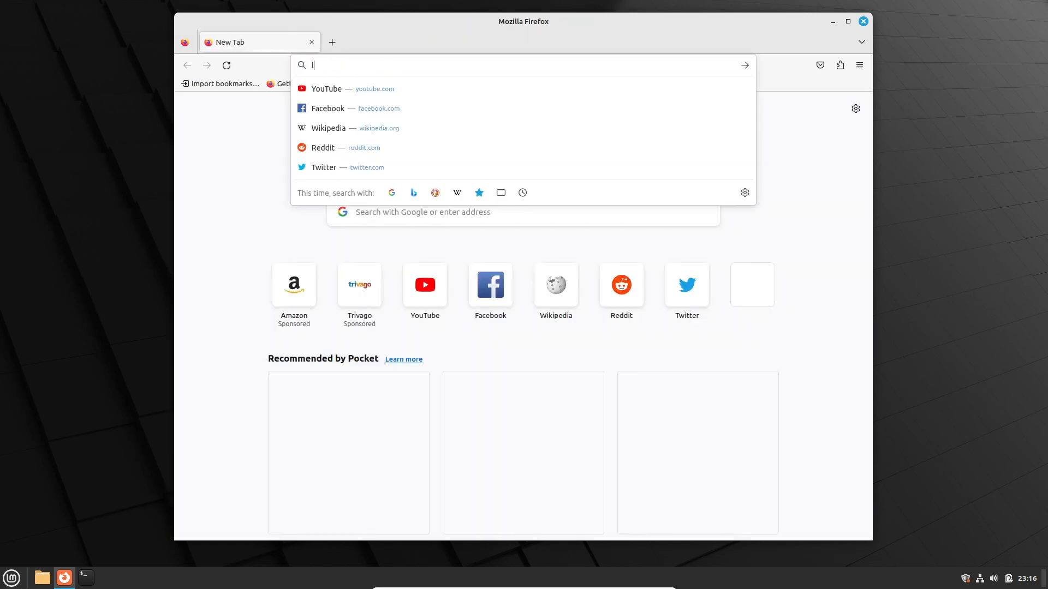
- Google 'linux mint', open the Mint 21.2 download page, and request Cinnamon EDGE details
{"action": "type", "text": "linux mint"}
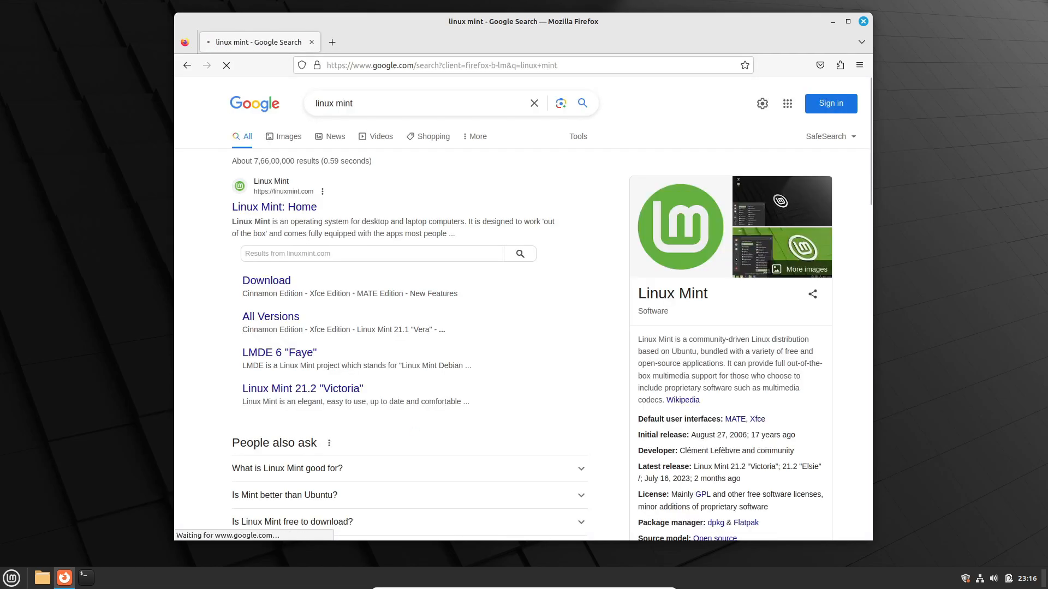
{"action": "mouse_move", "coordinate": [266, 280]}
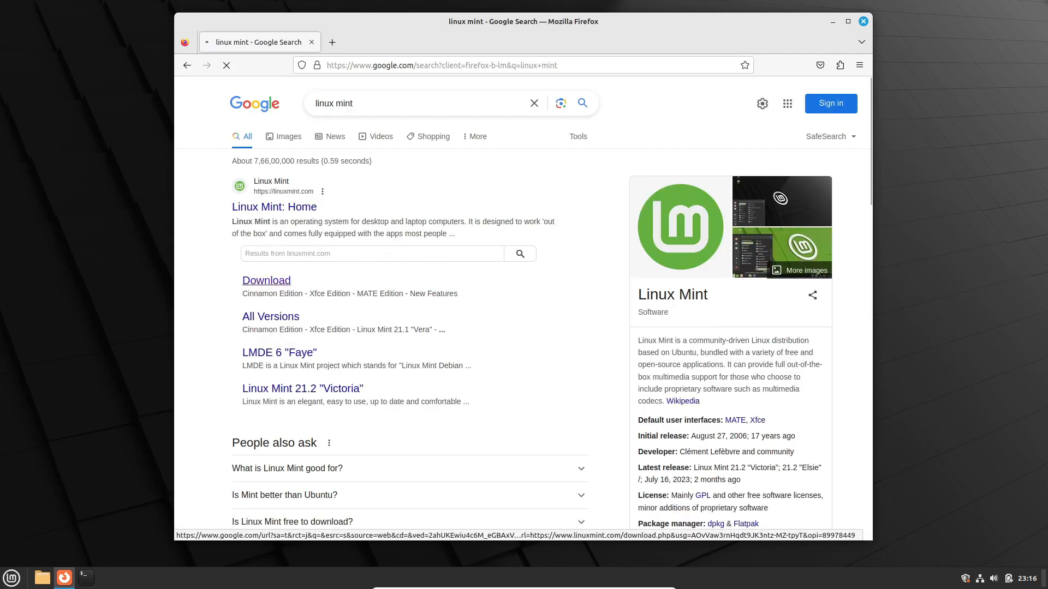
{"action": "left_click", "coordinate": [265, 281]}
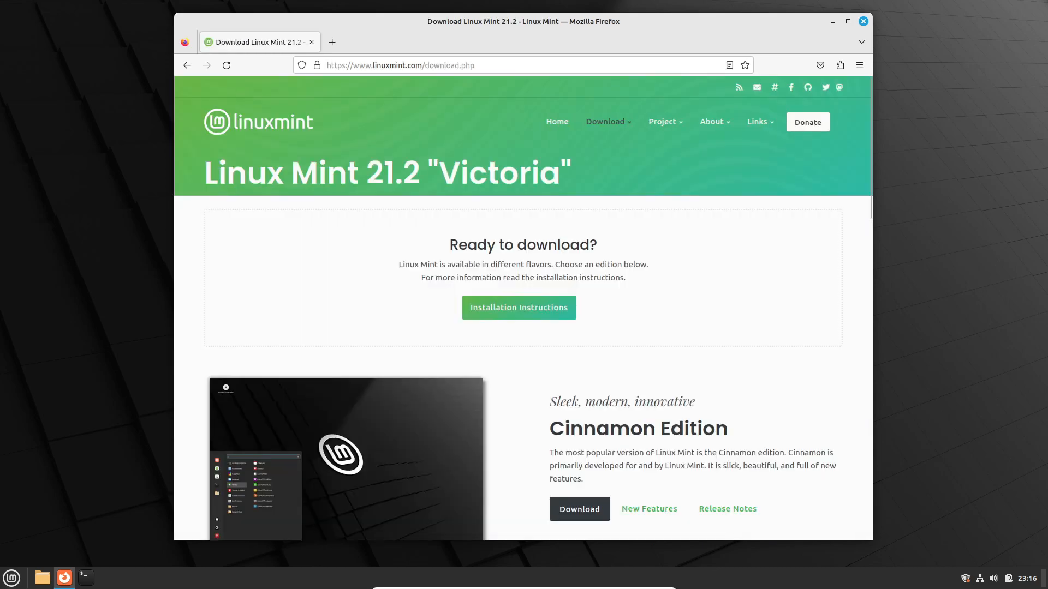
{"action": "scroll", "scroll_direction": "down", "scroll_amount": 3}
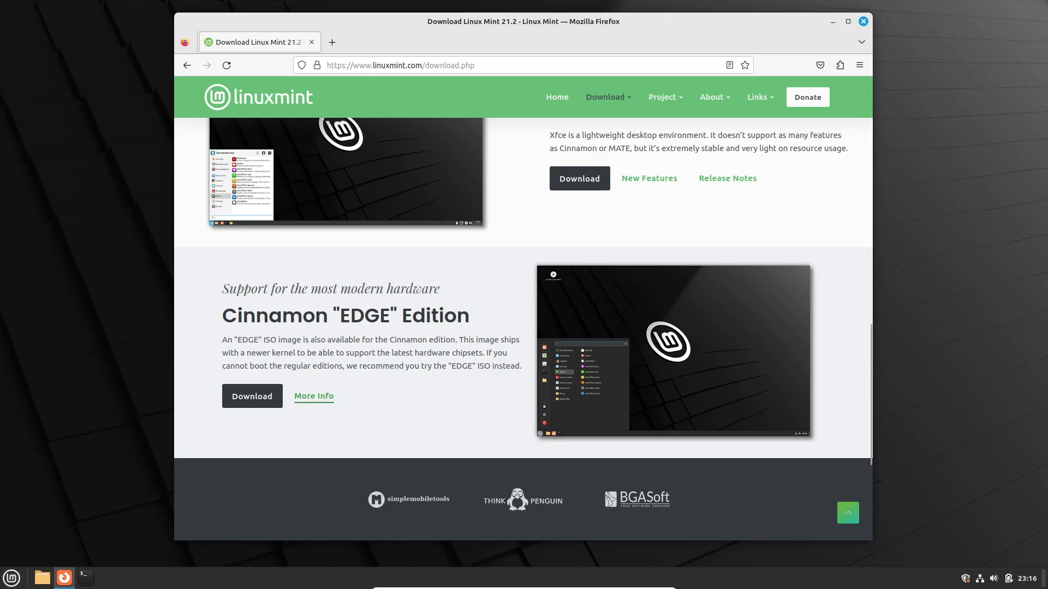
{"action": "left_click", "coordinate": [312, 396]}
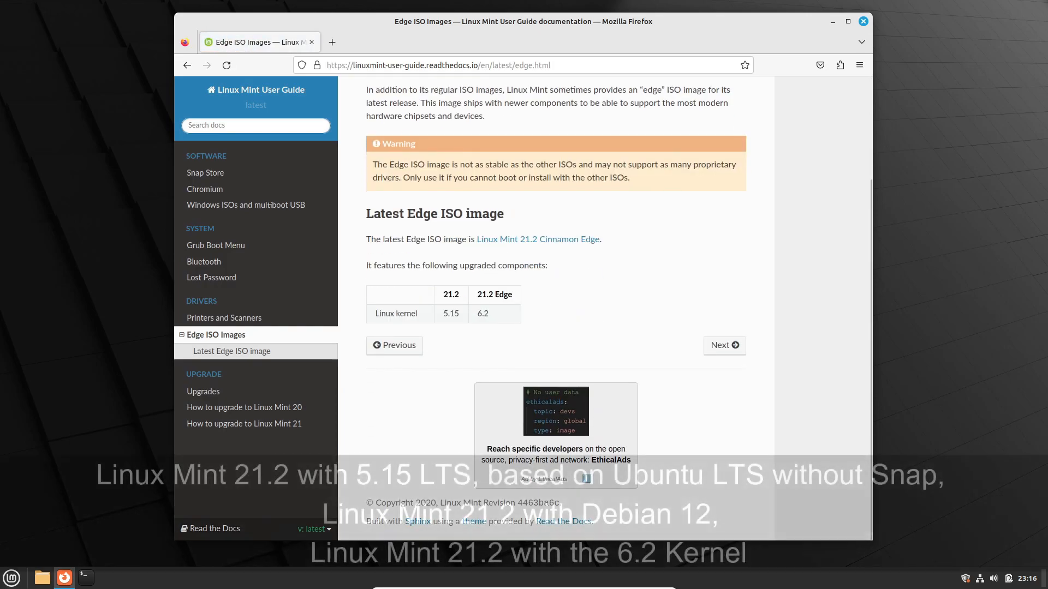
- Return to the top of Edge ISO Images and follow the Linux Mint 21.2 Cinnamon Edge link
{"action": "scroll", "scroll_direction": "up", "scroll_amount": 3}
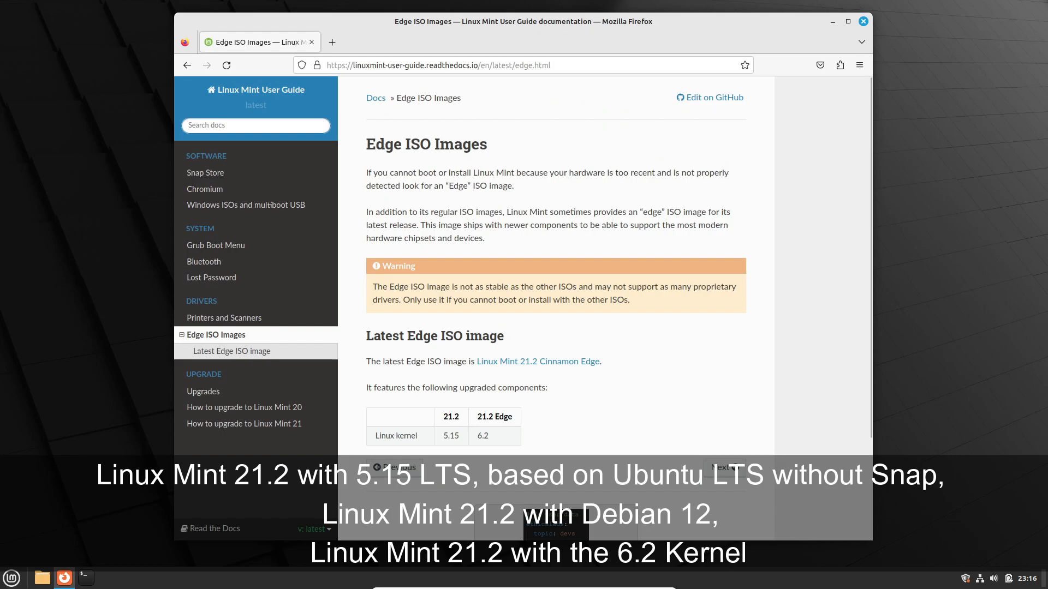
{"action": "left_click", "coordinate": [537, 361]}
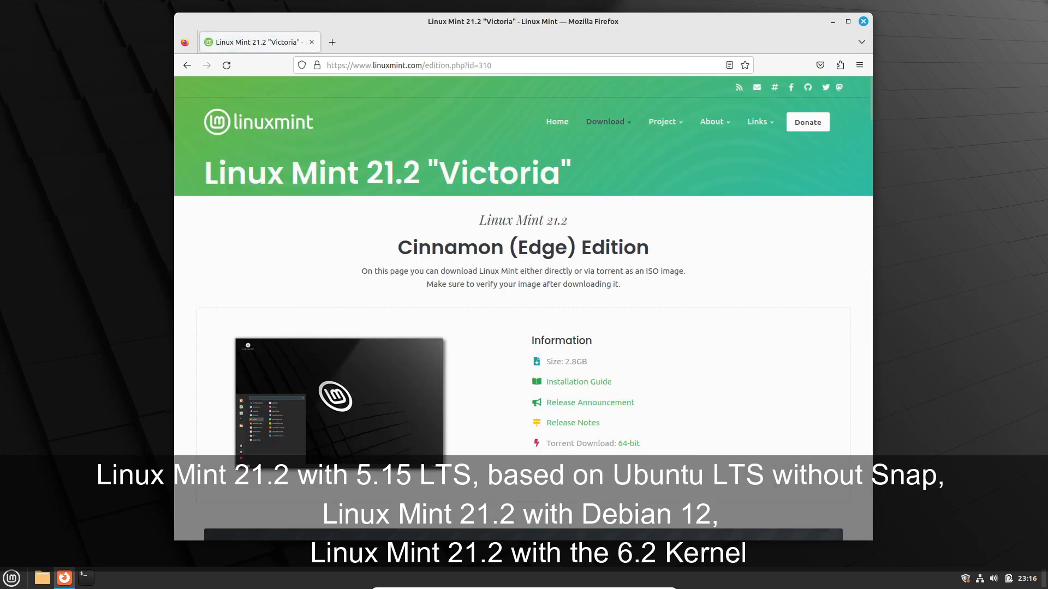
- Select part of the Cinnamon (Edge) Edition title and scroll to the download mirrors table
{"action": "double_click", "coordinate": [434, 247]}
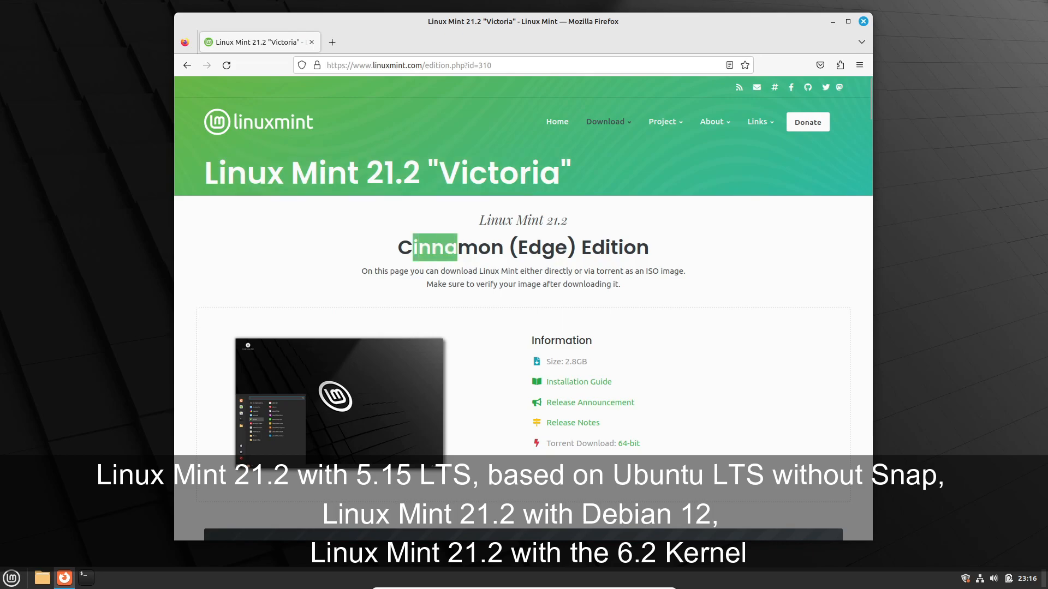
{"action": "scroll", "scroll_direction": "down", "scroll_amount": 3}
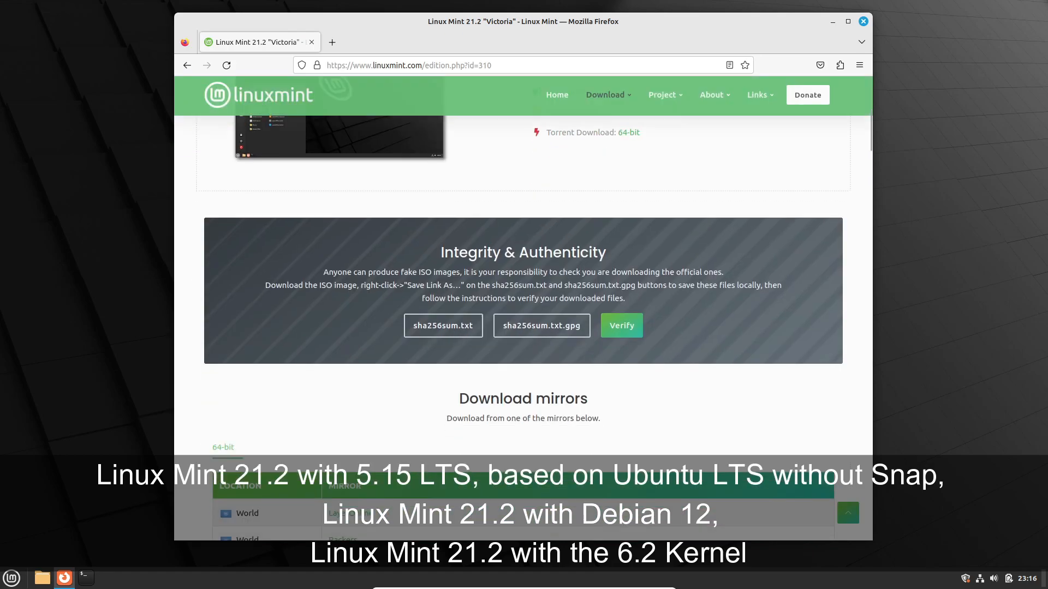
{"action": "scroll", "scroll_direction": "down", "scroll_amount": 3}
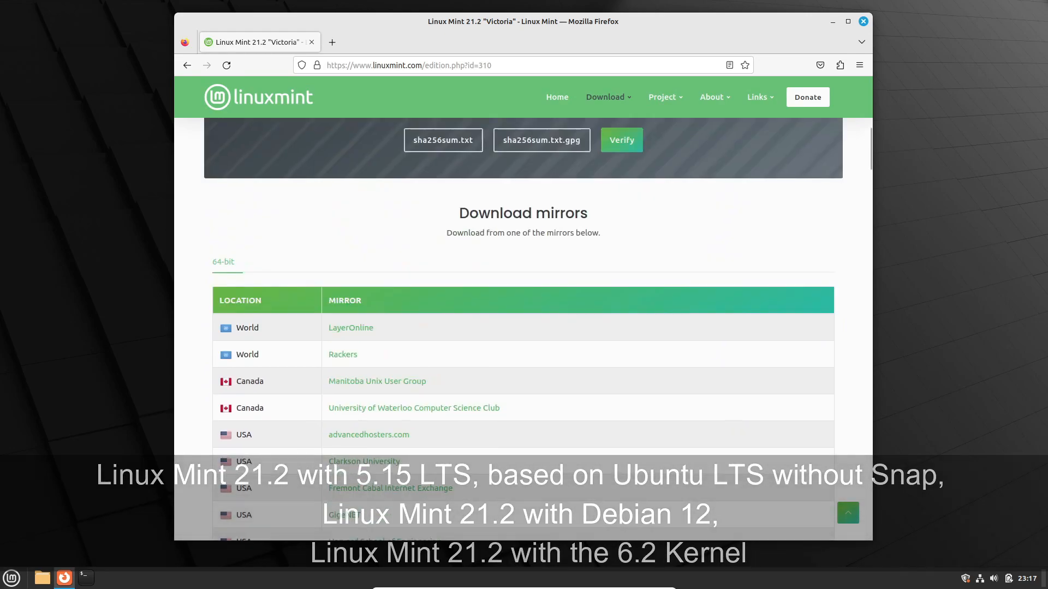
{"action": "scroll", "scroll_direction": "up", "scroll_amount": 3}
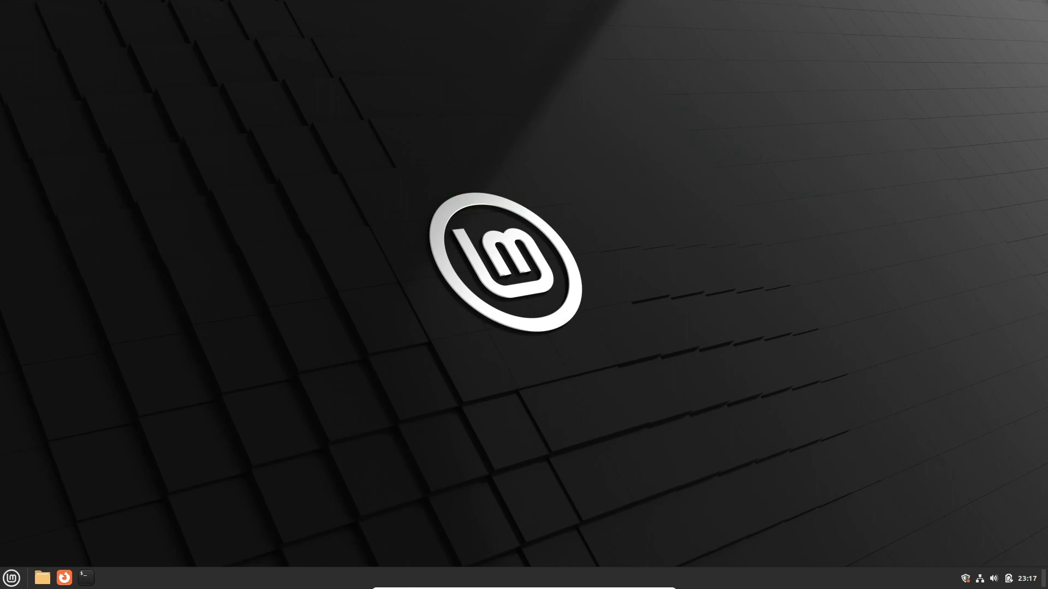
- Open the Cinnamon applications menu from the bottom panel
{"action": "left_click", "coordinate": [12, 577]}
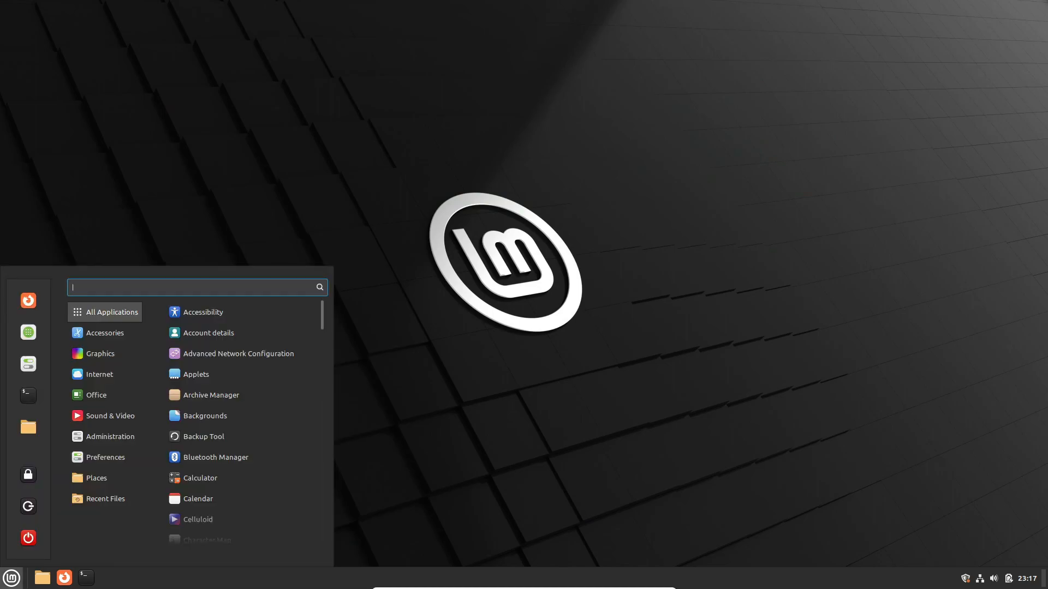